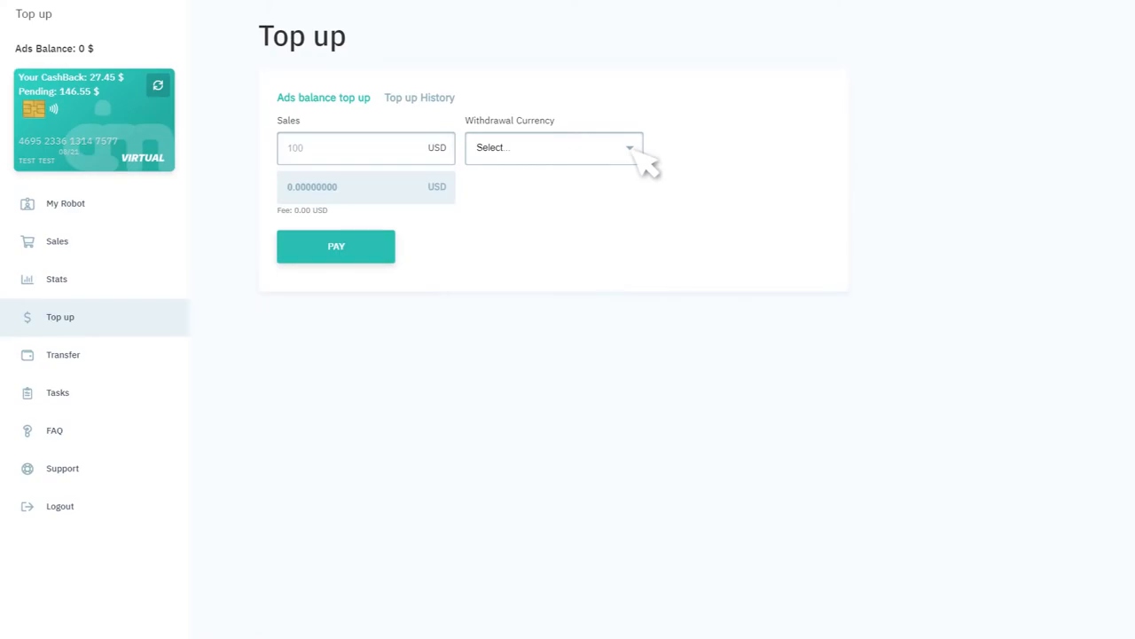
Open the Sales page from the left sidebar to view the pending cashback sales table.
click(65, 203)
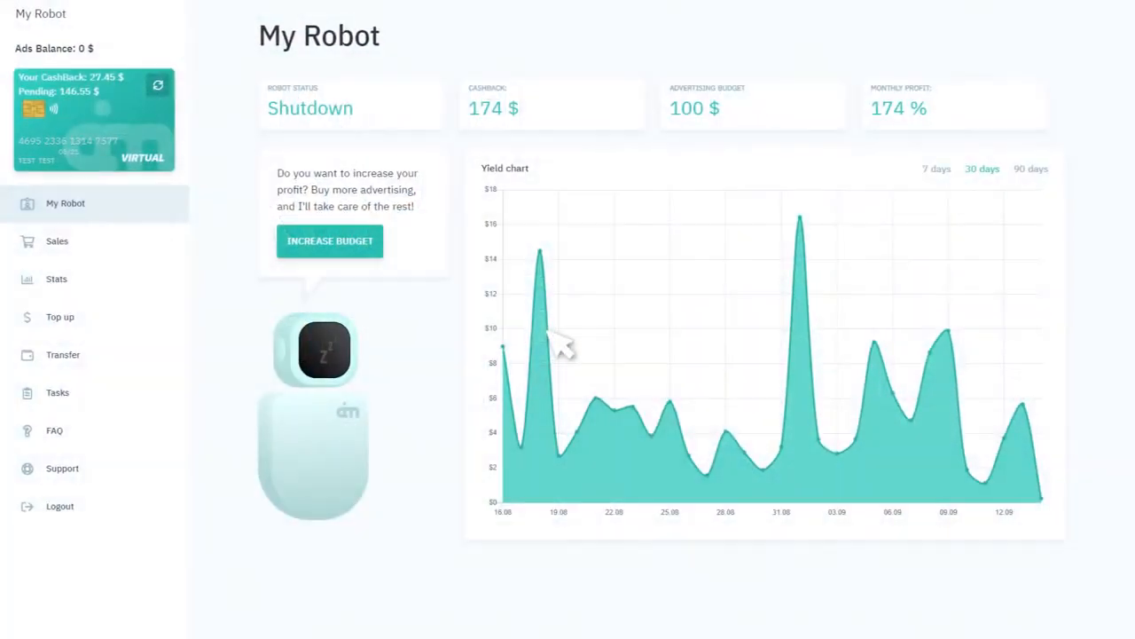
mouse_move(57, 240)
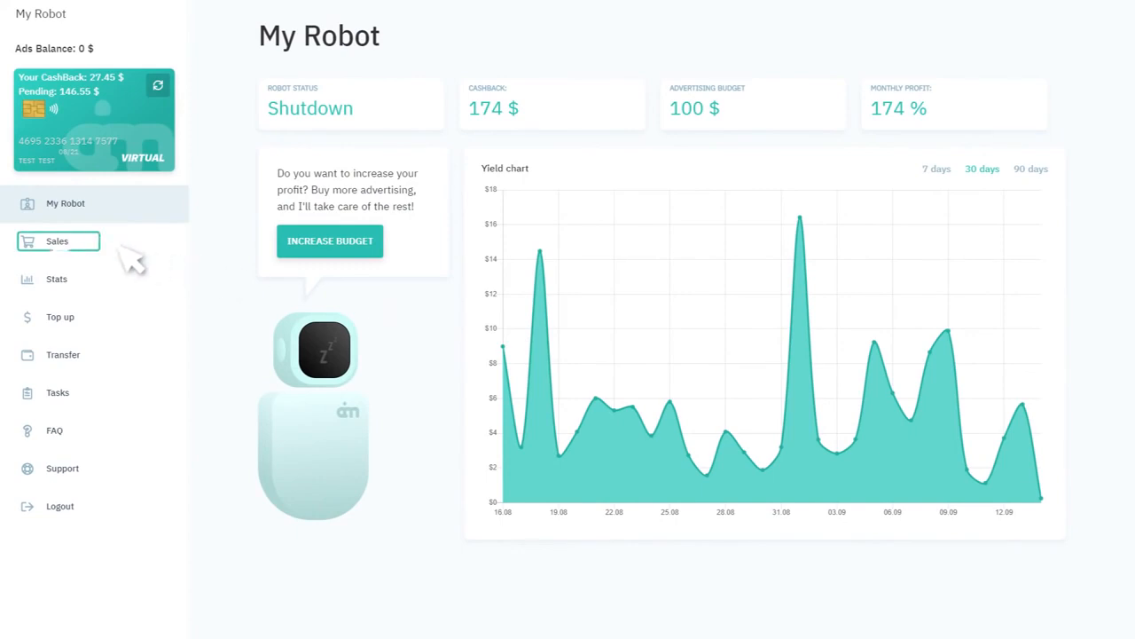
click(57, 241)
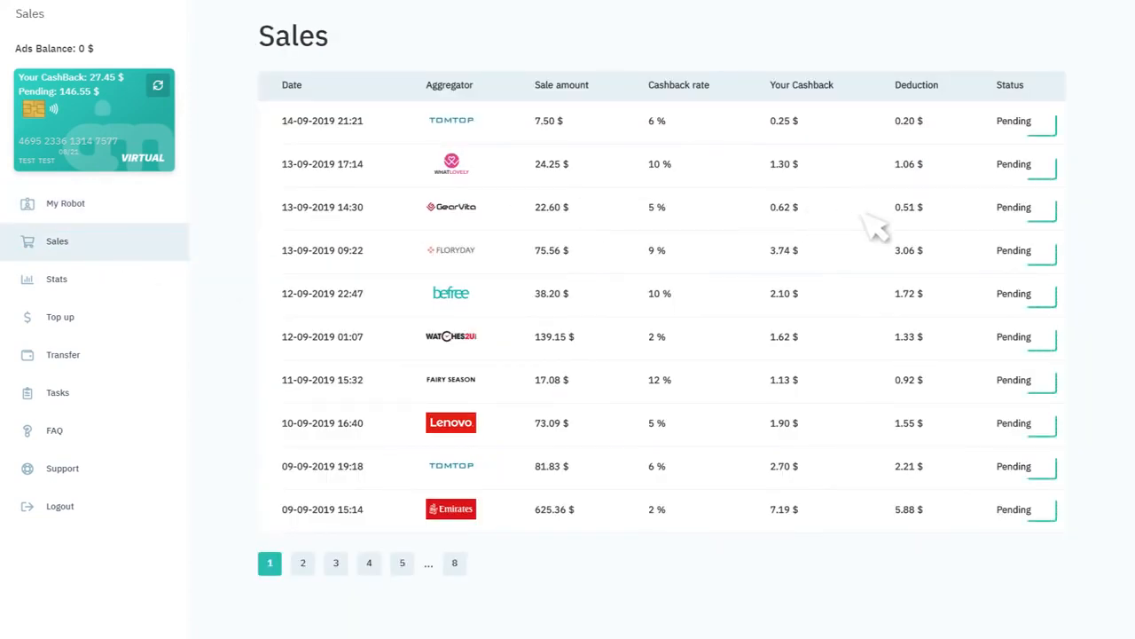
mouse_move(829, 248)
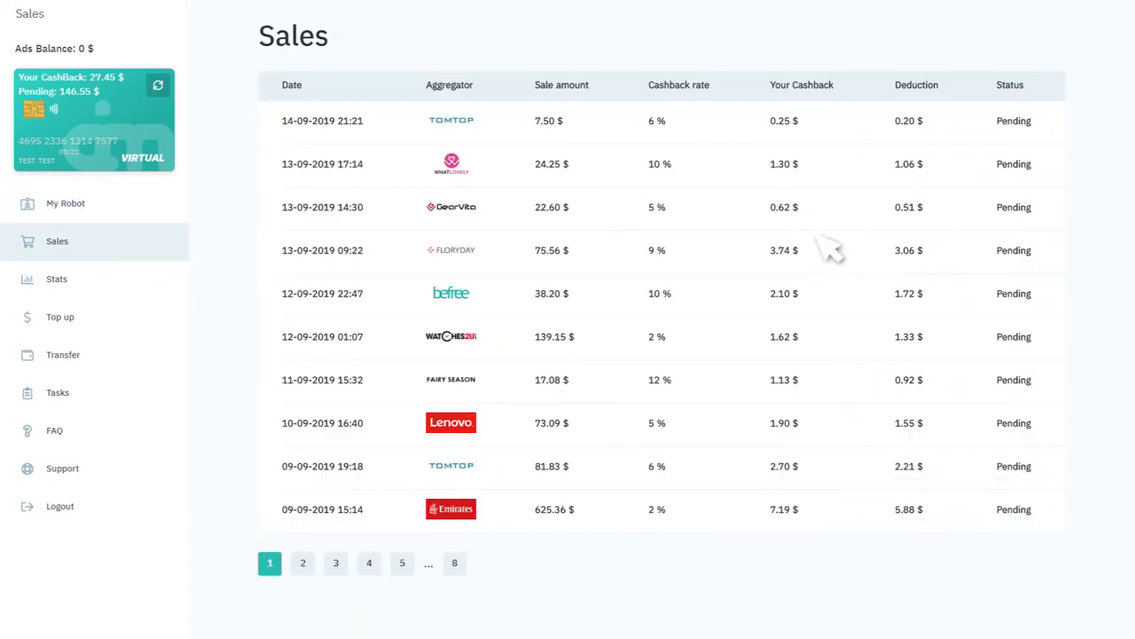
mouse_move(935, 235)
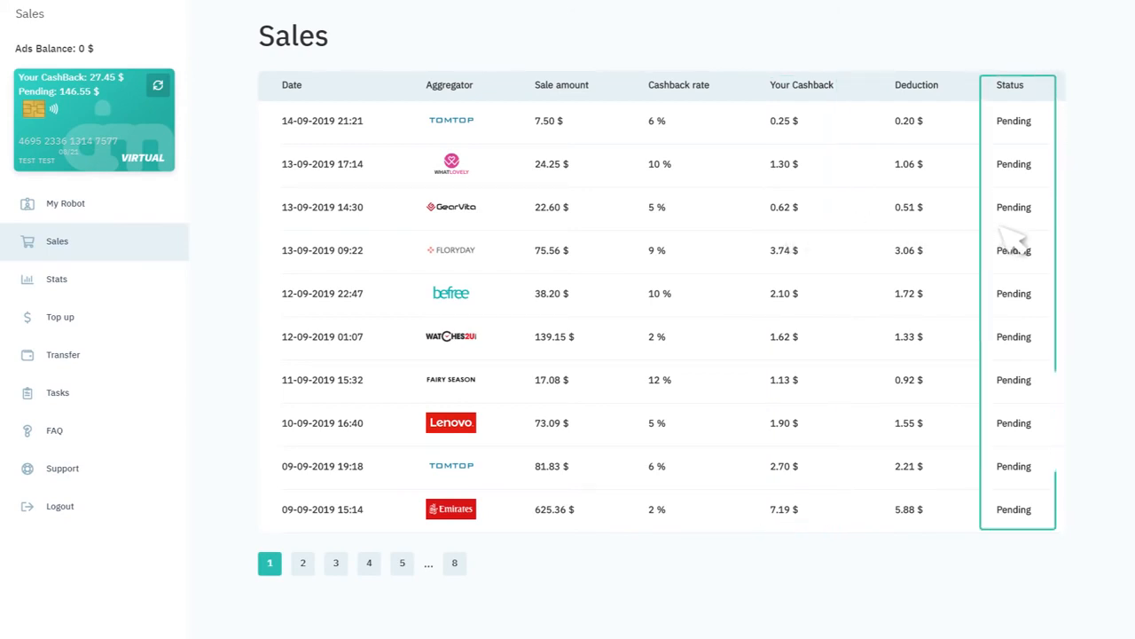
mouse_move(106, 98)
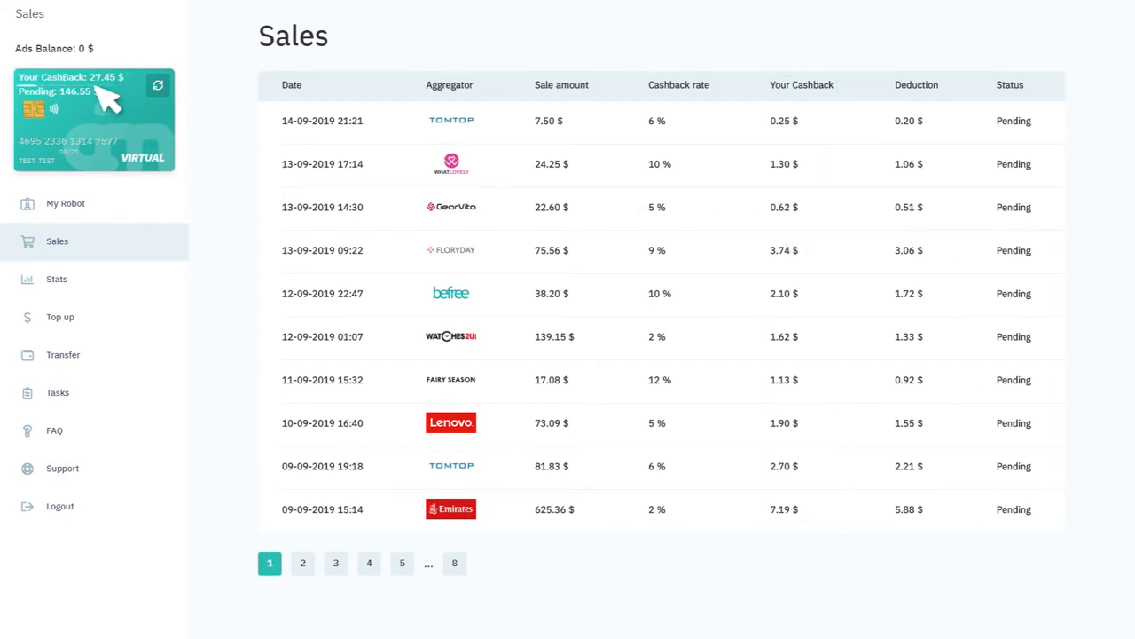
mouse_move(120, 258)
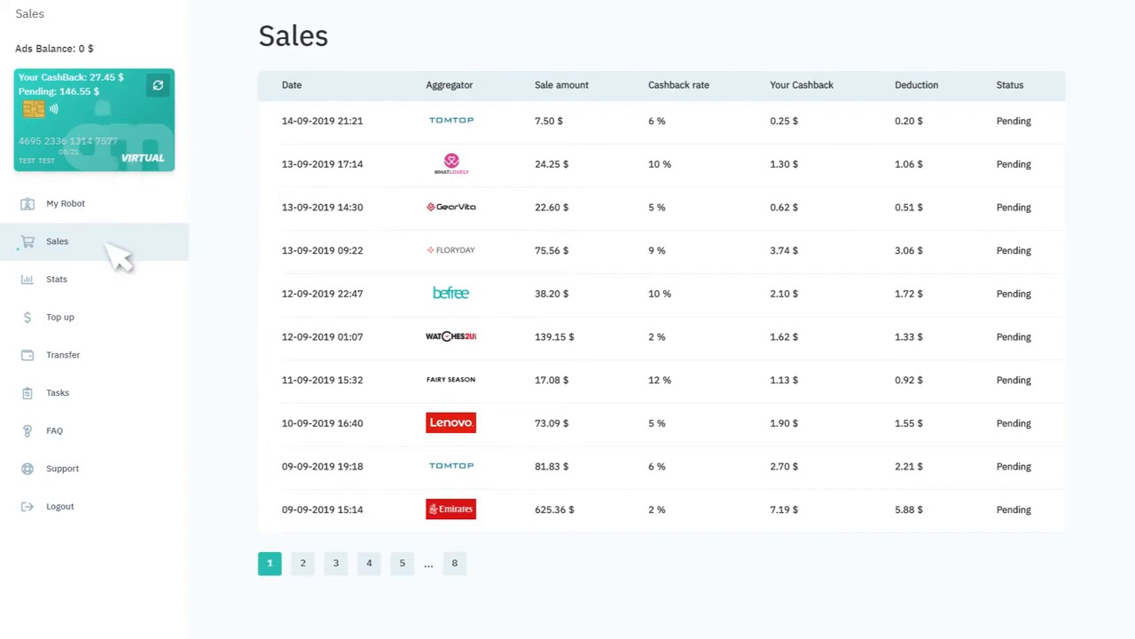